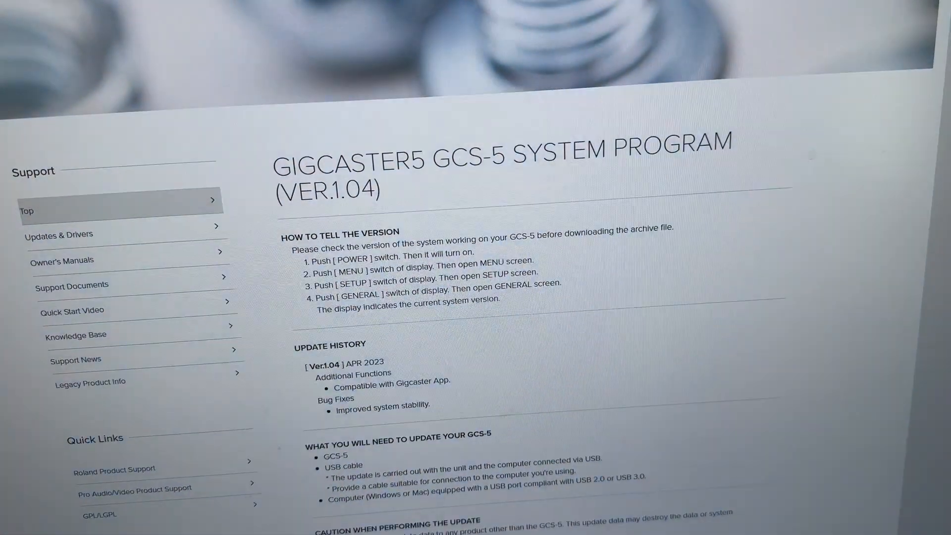
- Scroll the GCS-5 System Program page down to the license agreement and accept 'I agree and wish to proceed'
scroll(down, 3)
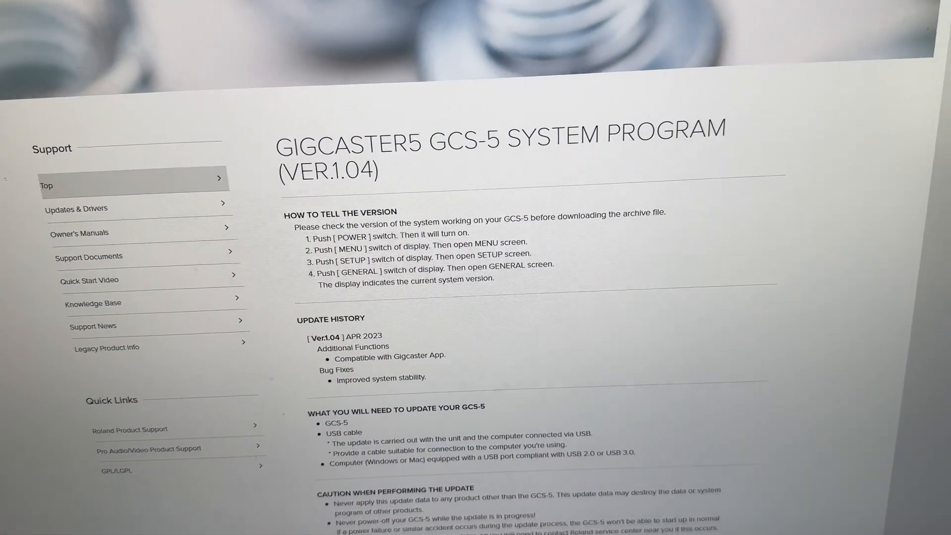
scroll(down, 3)
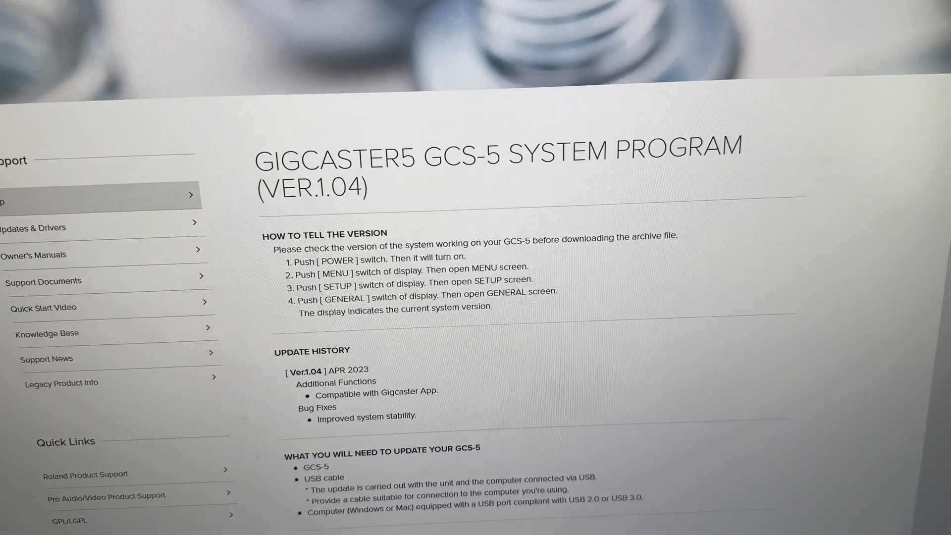
scroll(down, 3)
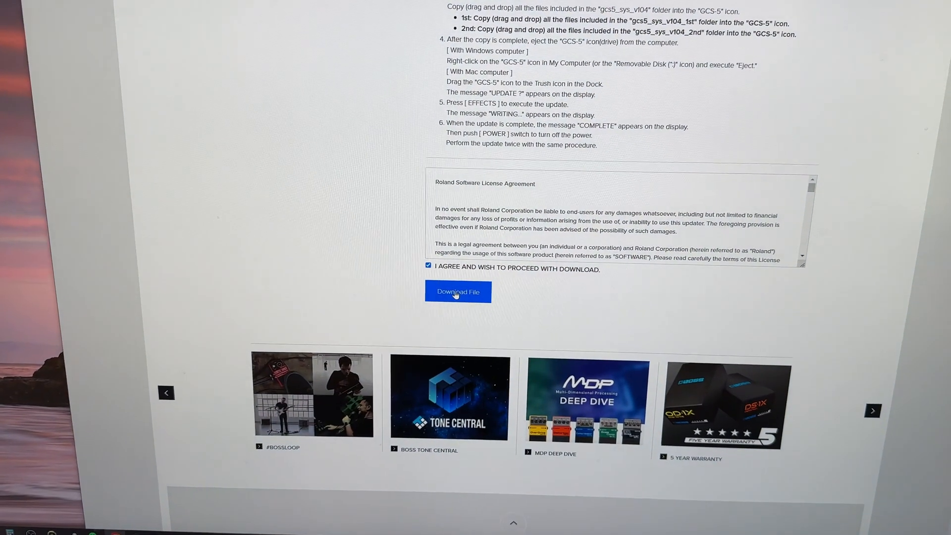
scroll(down, 3)
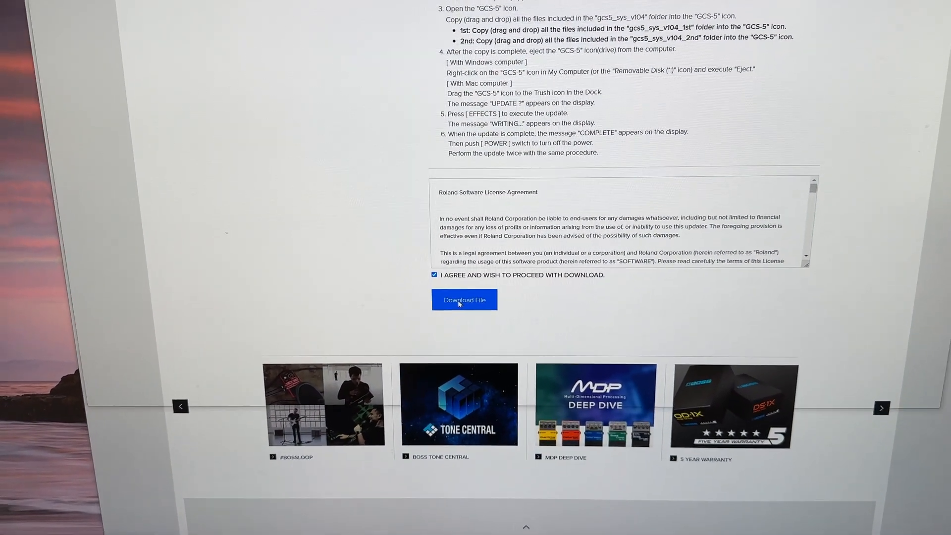
- Download the GCS-5 system program 1.04 zip, then return to the Getting the Update File instructions
click(463, 299)
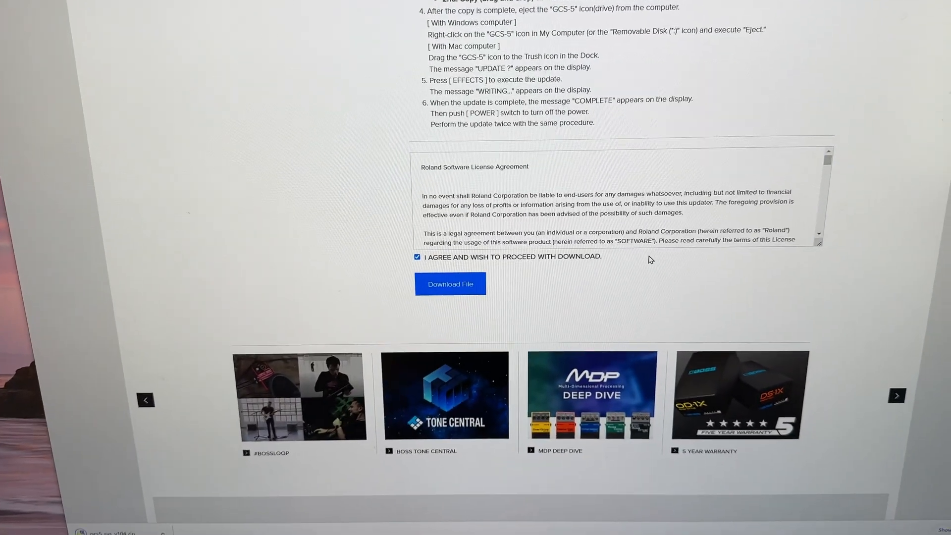
scroll(up, 3)
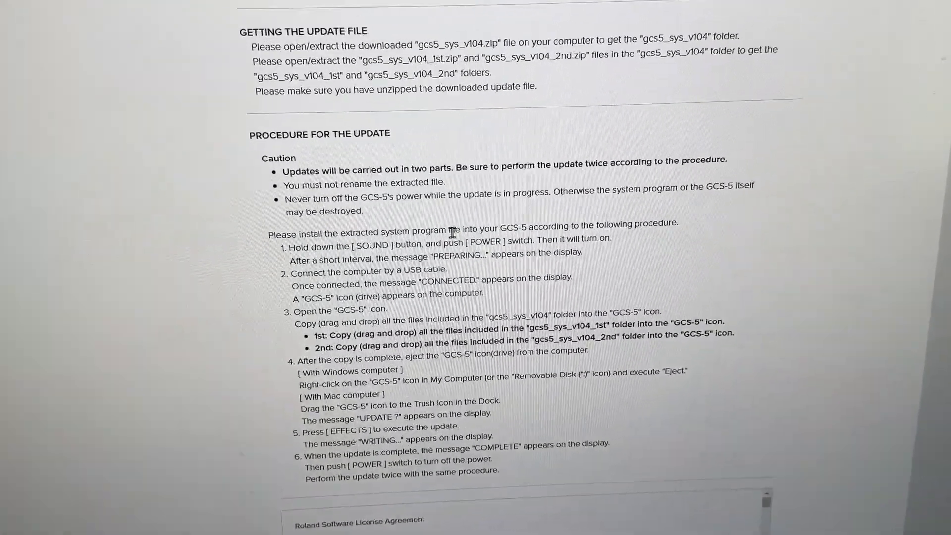
scroll(up, 3)
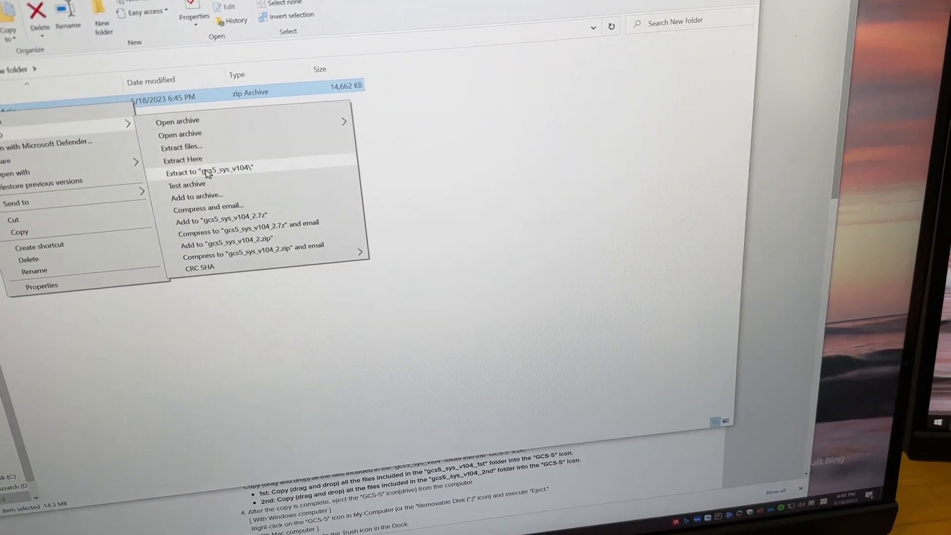
- Extract the downloaded zip with 7-Zip into a gcs5_sys_v104 folder holding the 1st and 2nd part archives
click(209, 172)
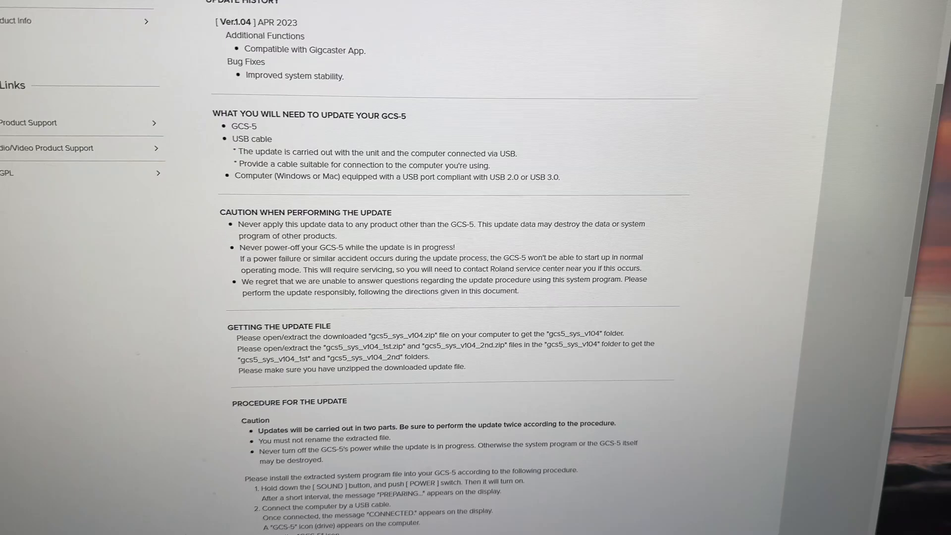
scroll(down, 3)
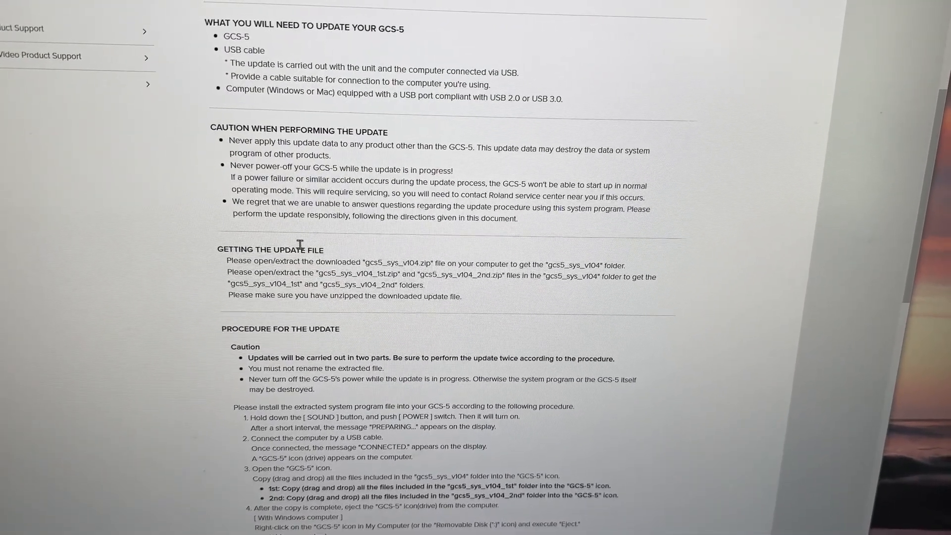
scroll(down, 3)
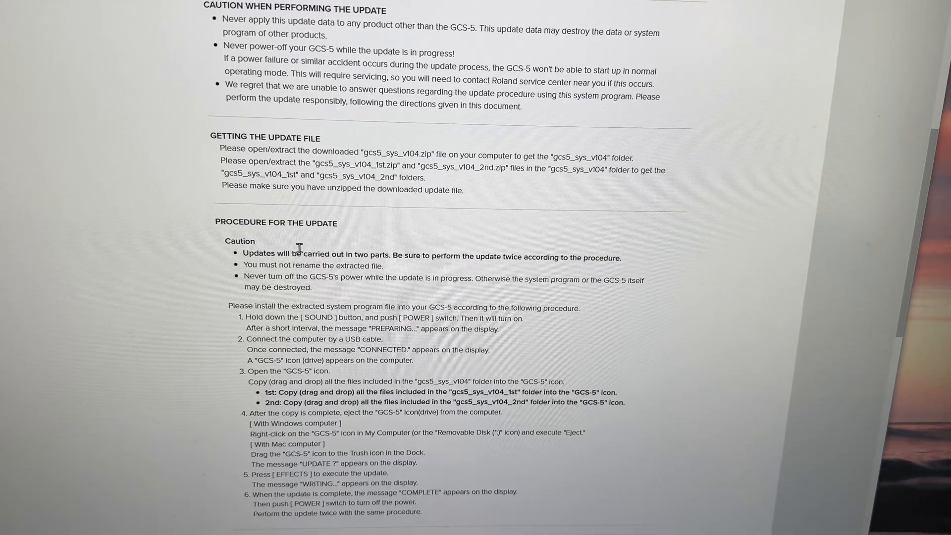
scroll(down, 3)
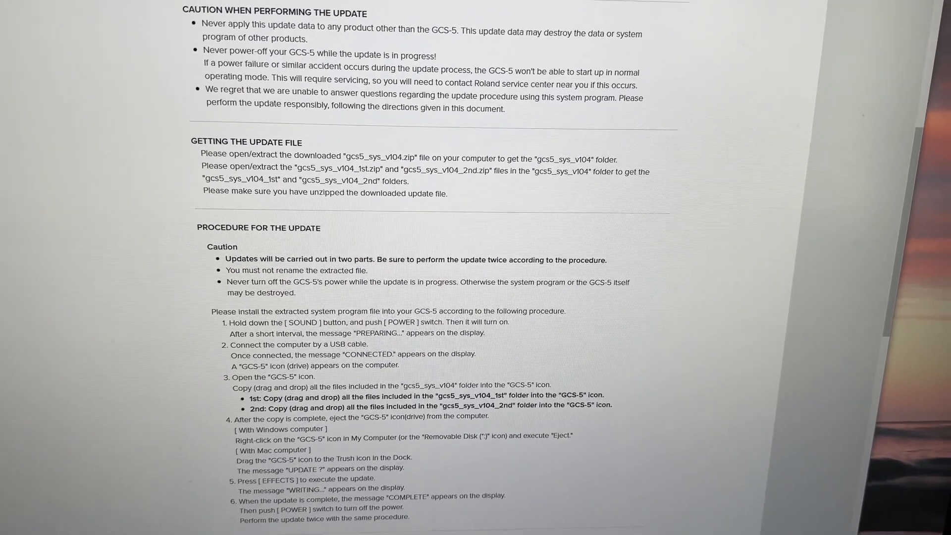
scroll(down, 3)
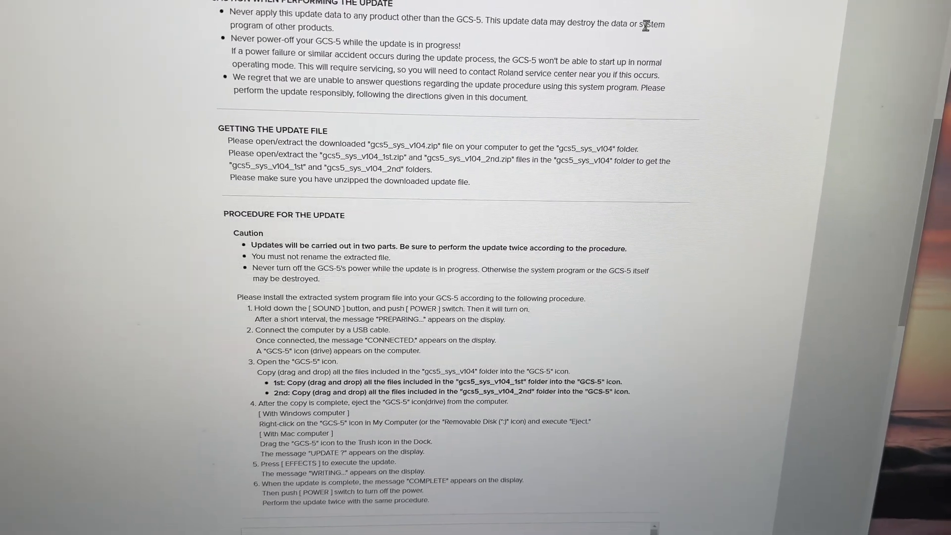
scroll(down, 3)
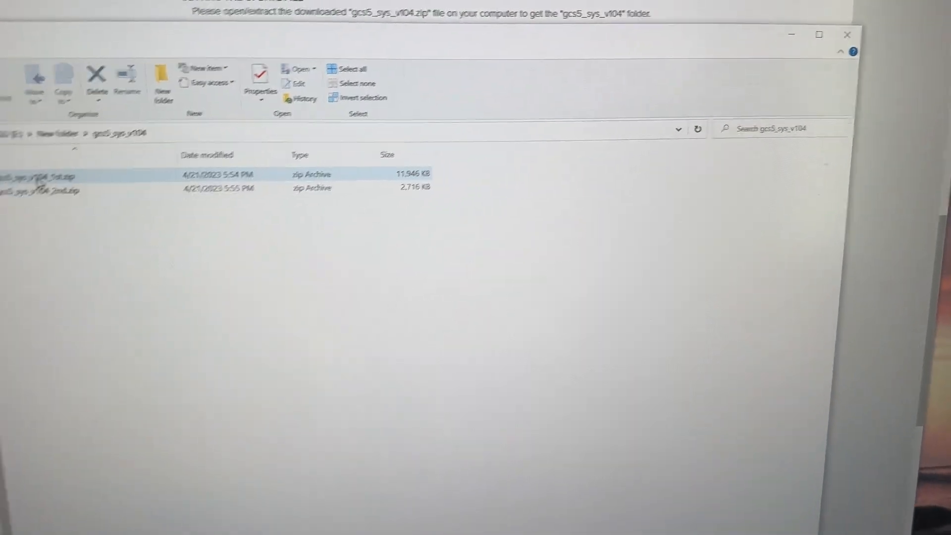
- Extract gcs5_sys_v104_1st.zip and gcs5_sys_v104_2nd.zip with 7-Zip into their own folders
right_click(43, 158)
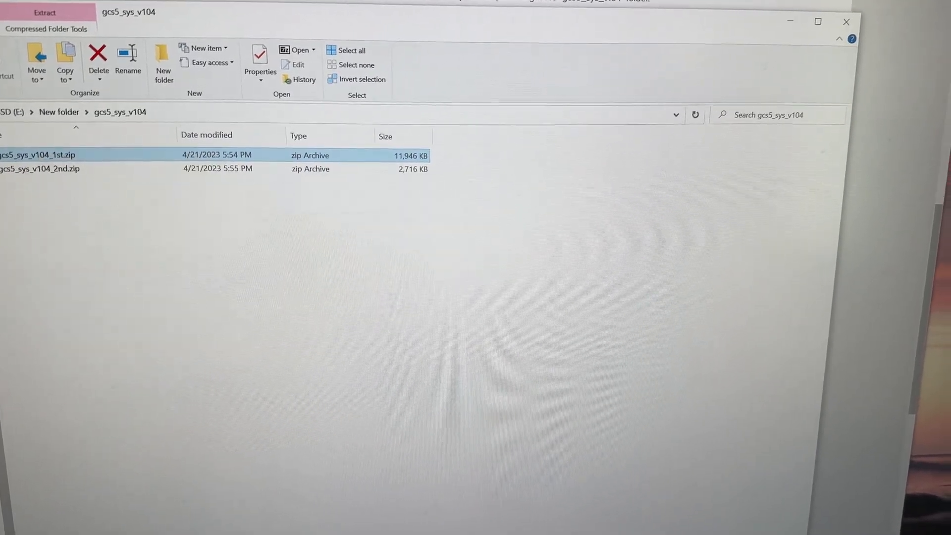
right_click(36, 182)
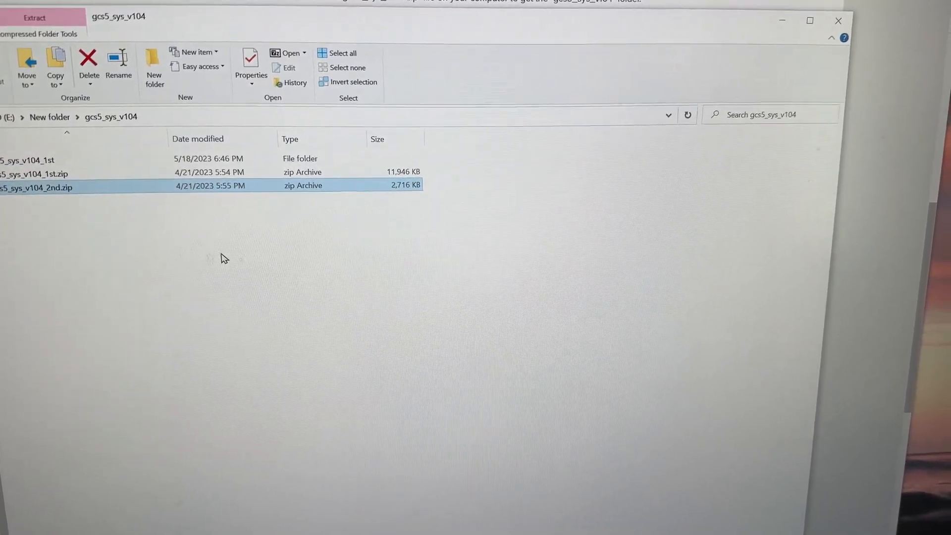
double_click(28, 159)
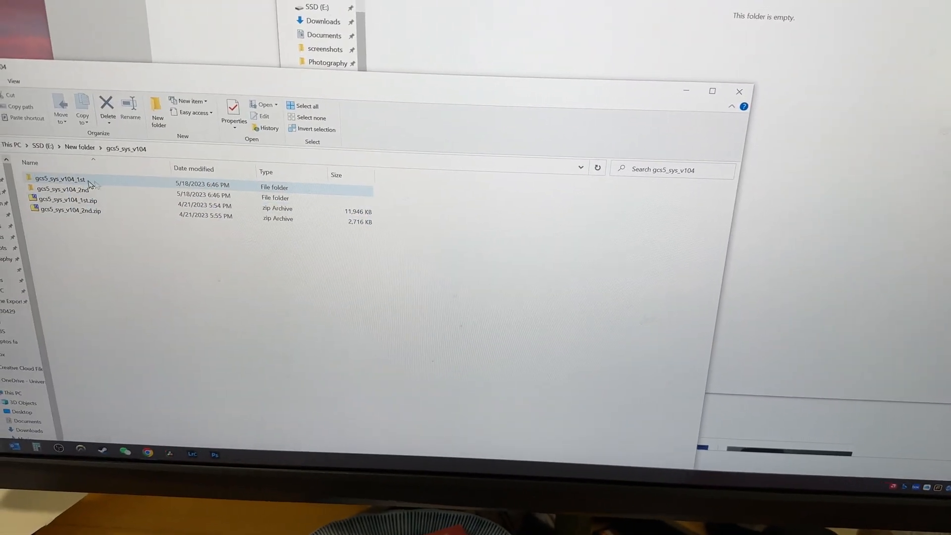
click(63, 189)
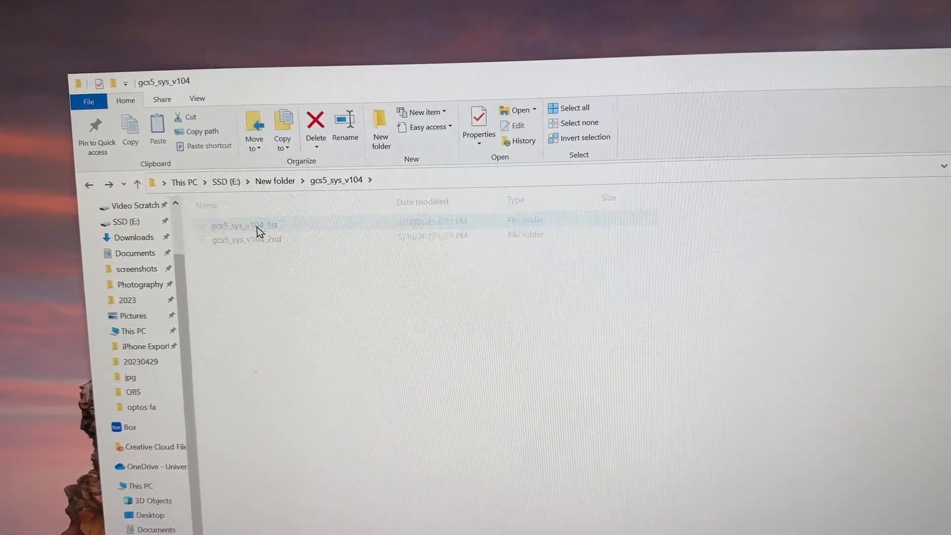
- Copy CHECKSUM.TXT, GCS5ROM.BIN and ROMINFO.TXT from gcs5_sys_v104_1st onto the GCS-5 (F:) drive
double_click(246, 225)
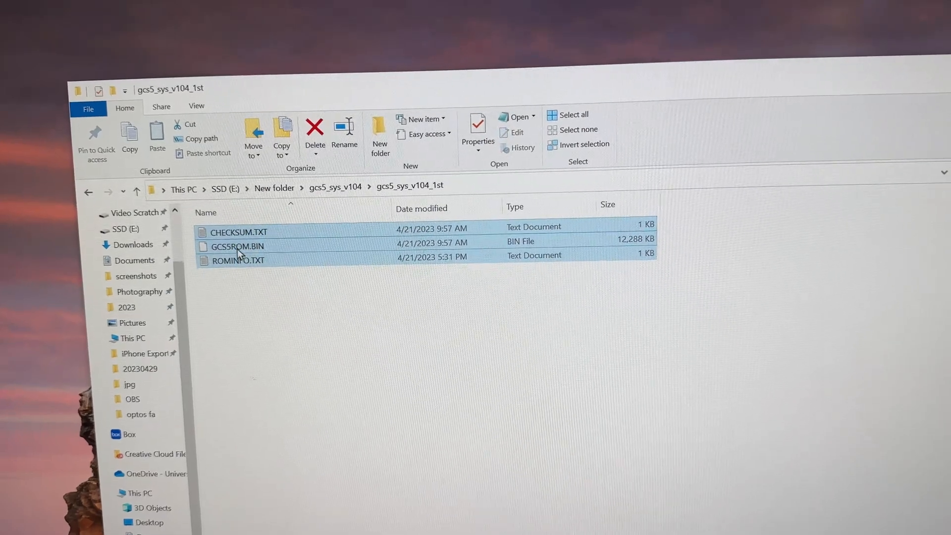
right_click(236, 245)
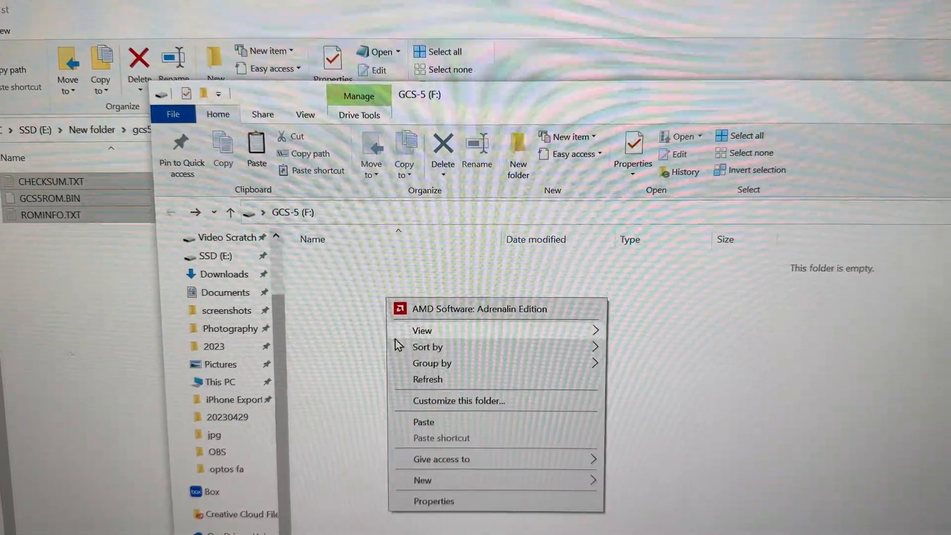
click(423, 422)
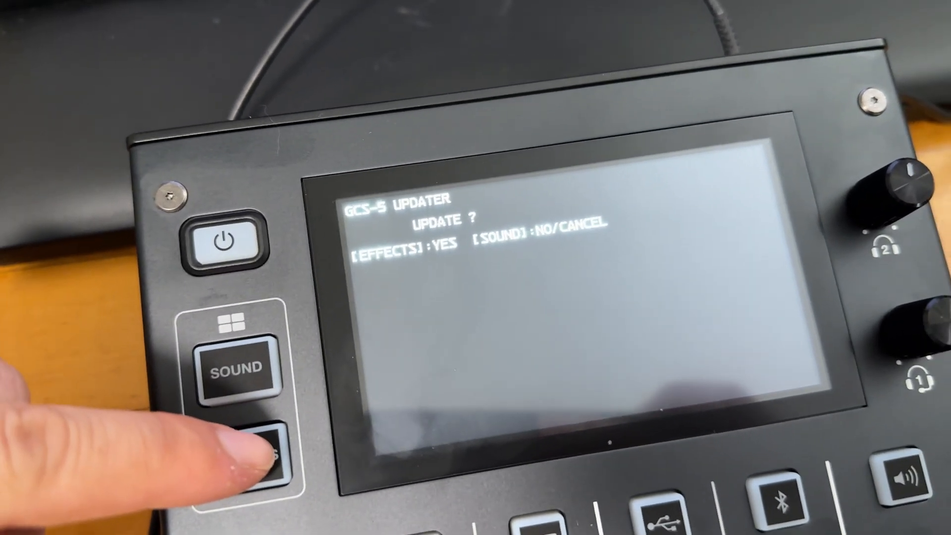
- Answer yes at the GCS-5 UPDATE? prompt so the first firmware part starts writing
click(259, 437)
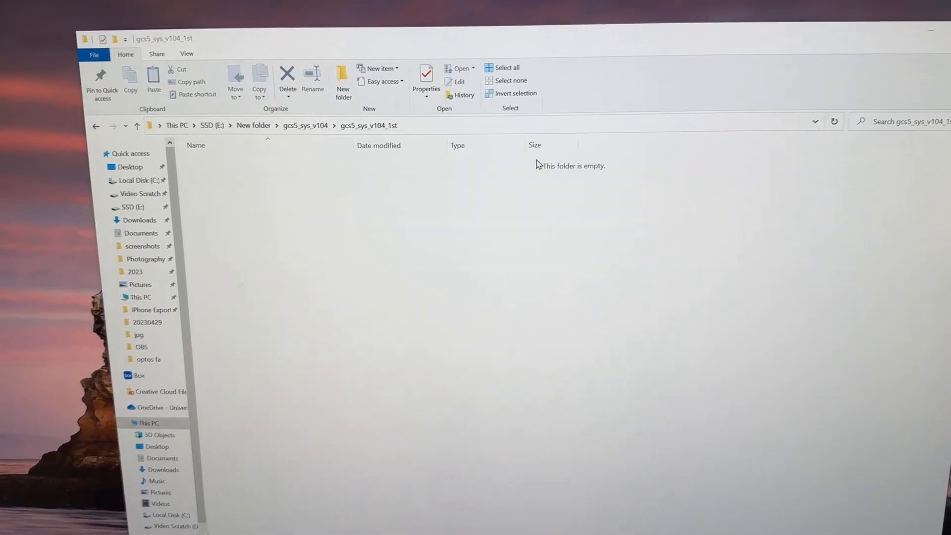
- Check in File Explorer that the gcs5_sys_v104_1st folder is now empty
click(112, 126)
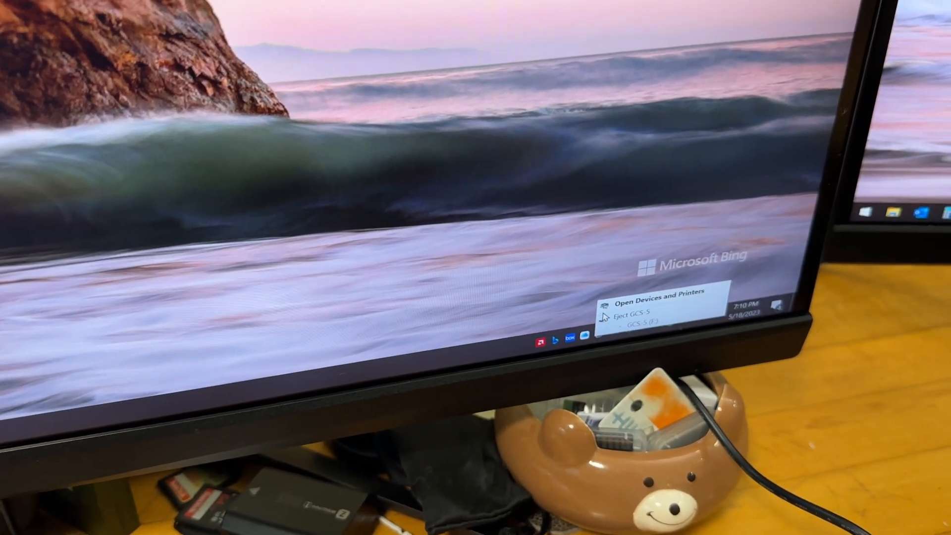
- Eject the GCS-5 drive via Safely Remove Hardware until Windows reports it safe to remove
click(633, 311)
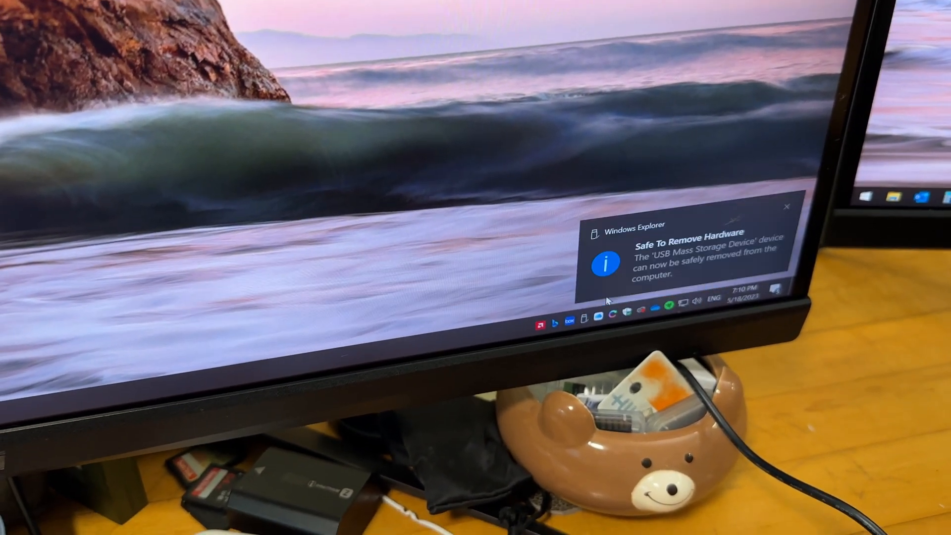